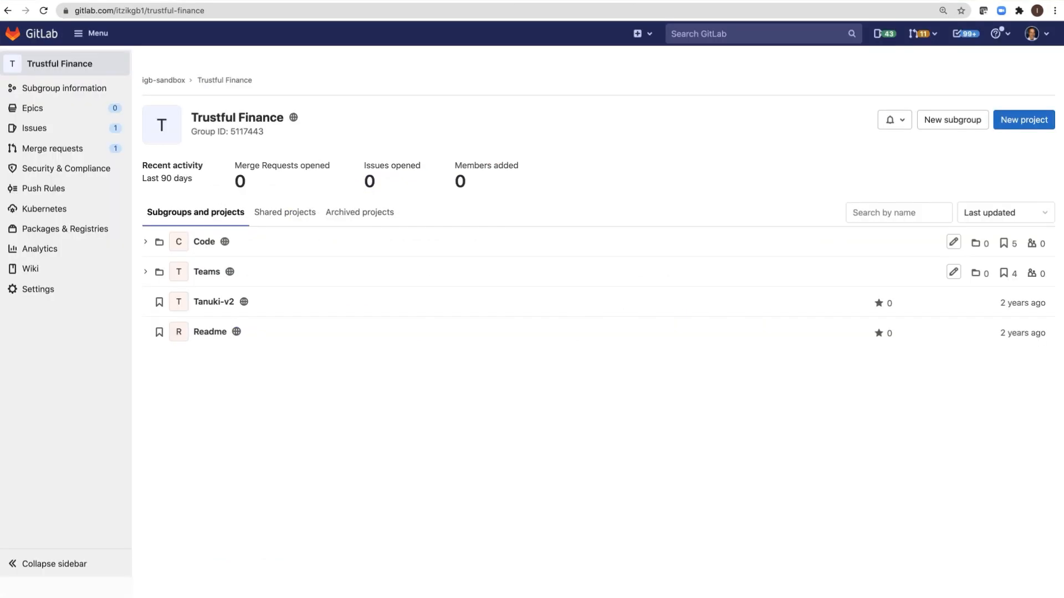
mouse_move(765, 245)
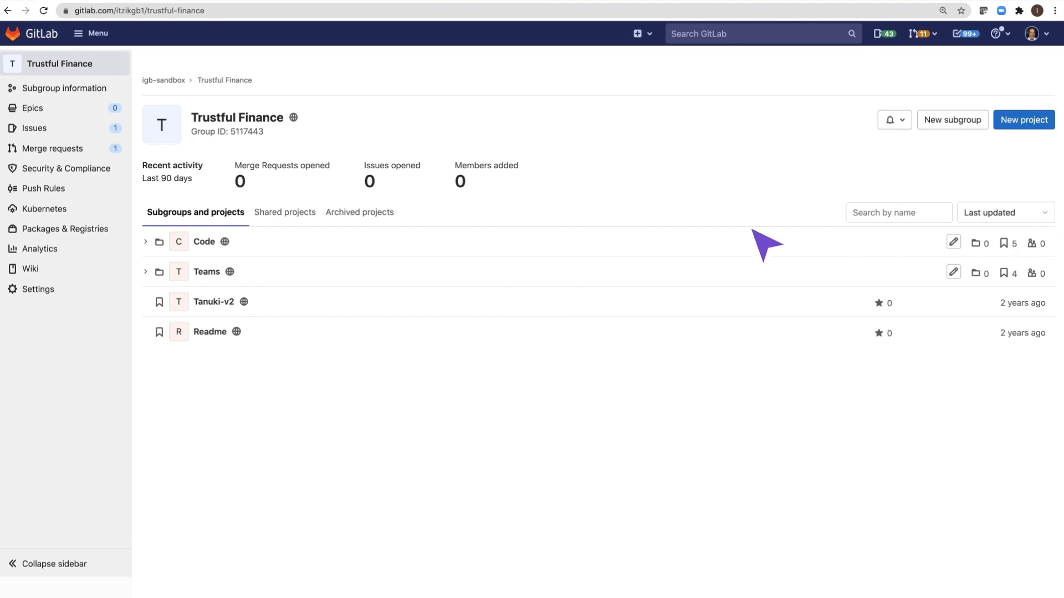
Expand the Code subgroup, and briefly expand then collapse the Teams subgroup
left_click(145, 243)
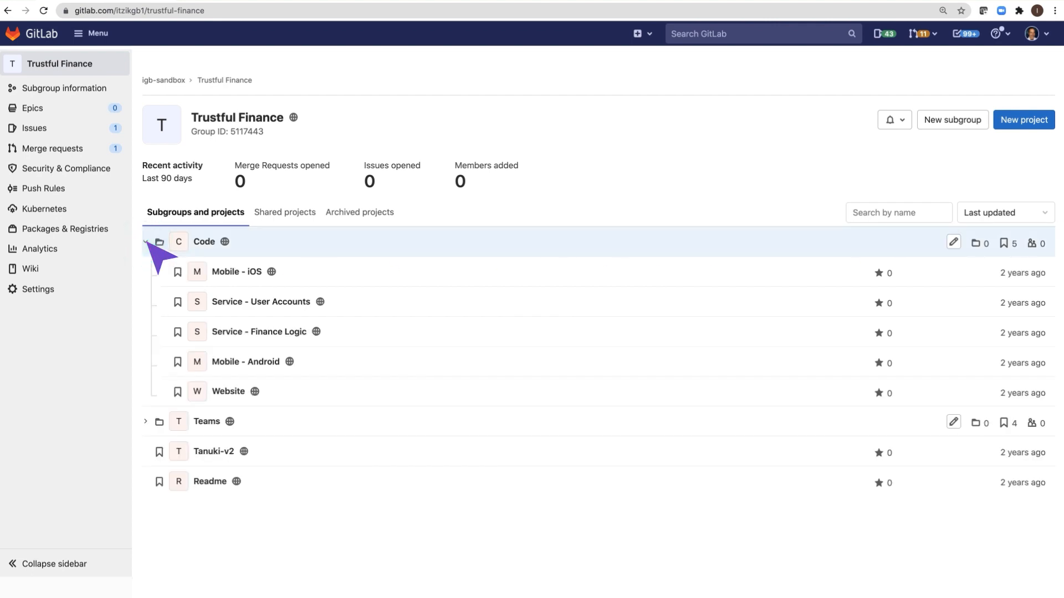
left_click(145, 421)
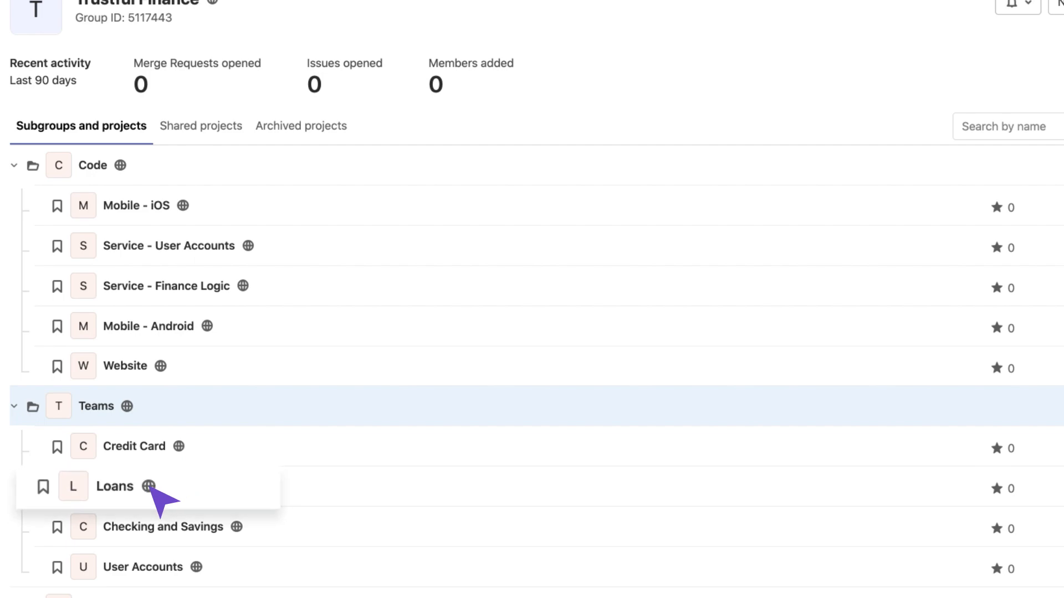
left_click(134, 445)
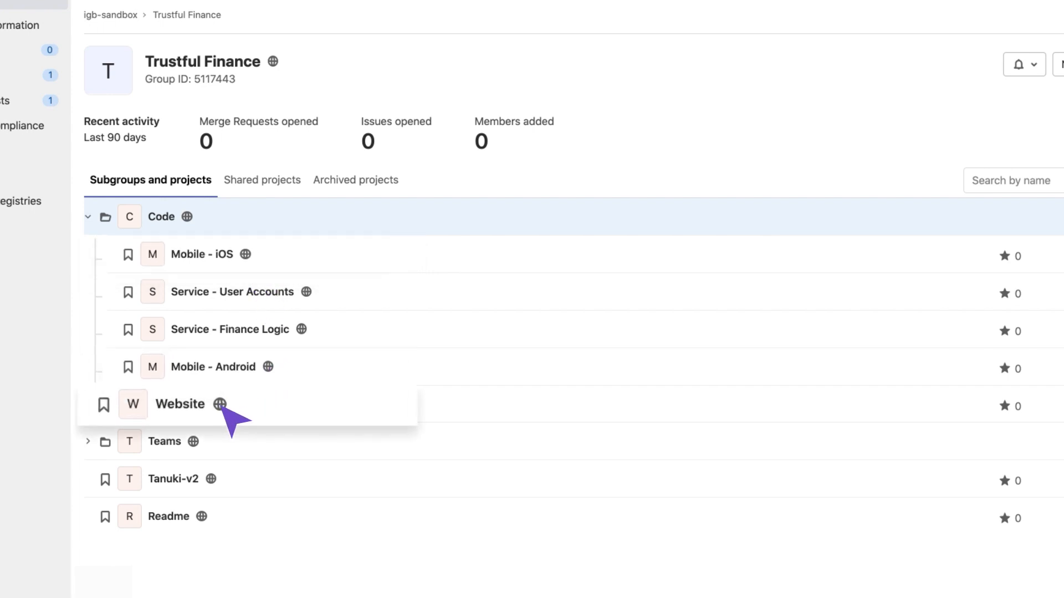
Open the Website project, then go back to the Trustful Finance group page
left_click(180, 404)
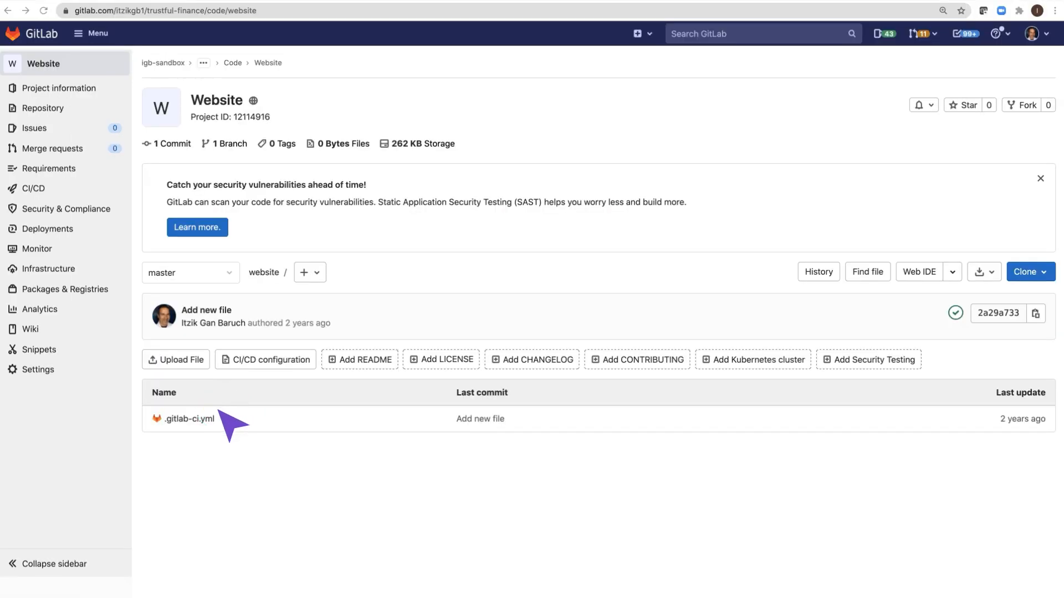
left_click(187, 419)
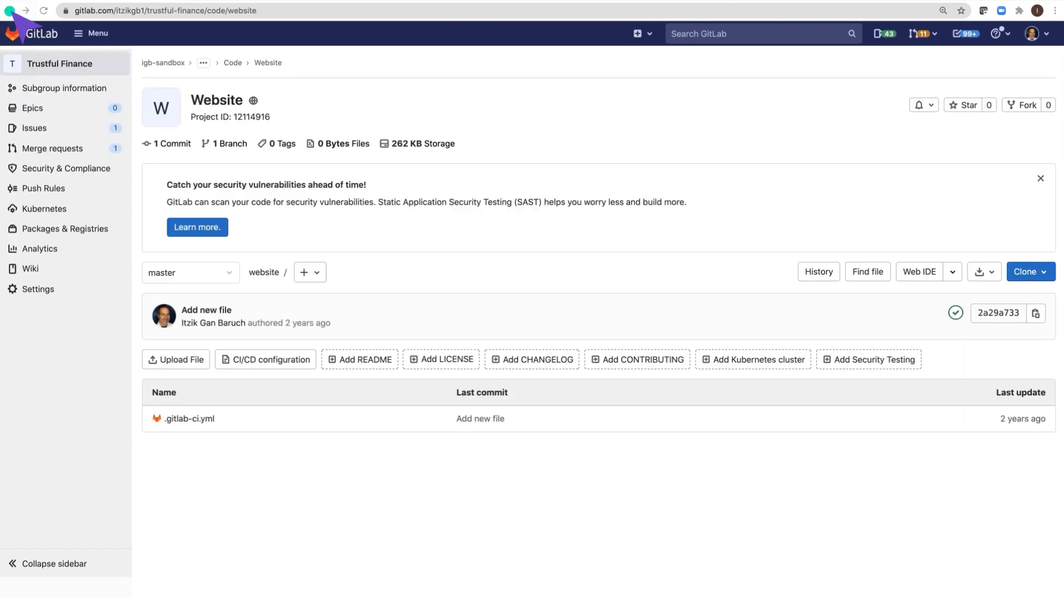
left_click(225, 79)
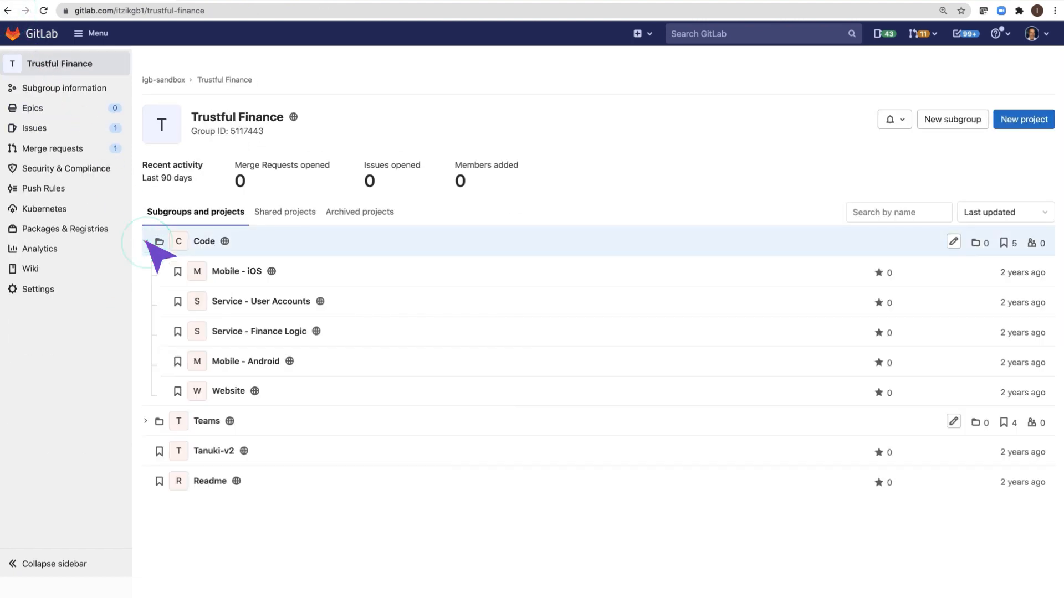
Expand Teams to show its four projects, then open Website under Code
left_click(145, 421)
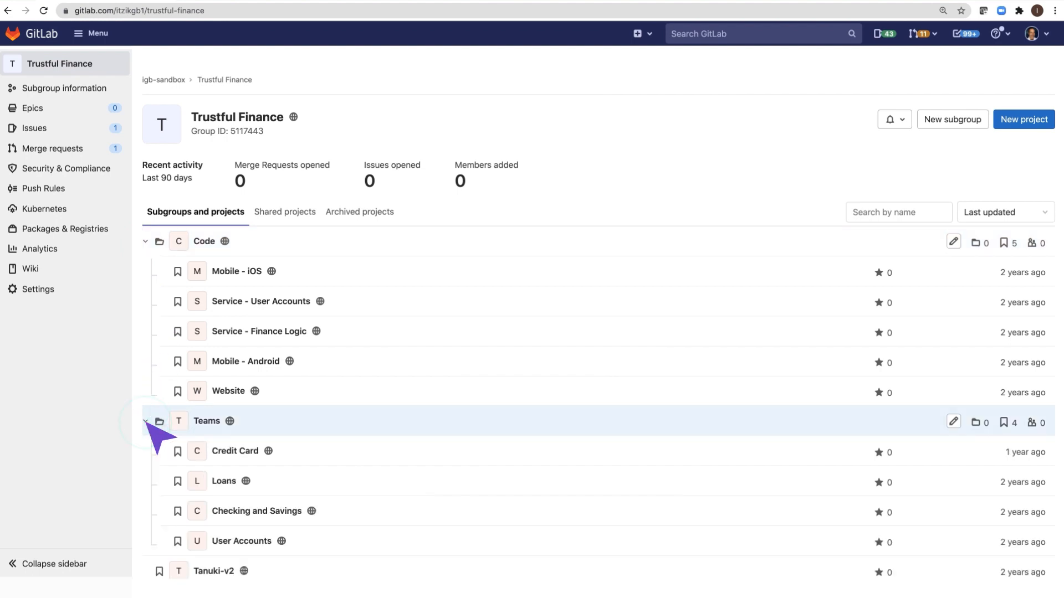
mouse_move(487, 392)
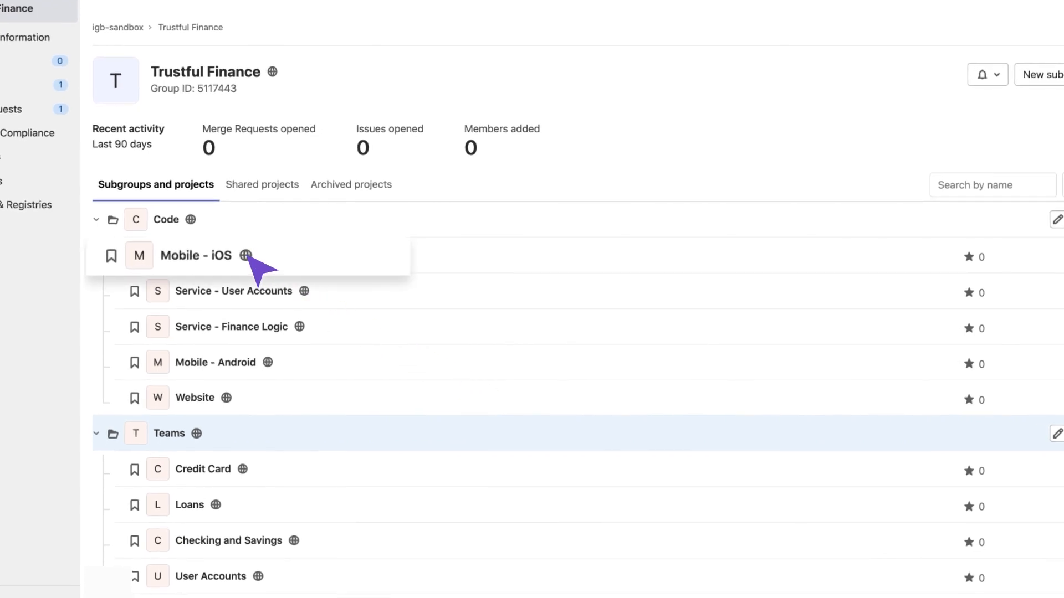
mouse_move(211, 362)
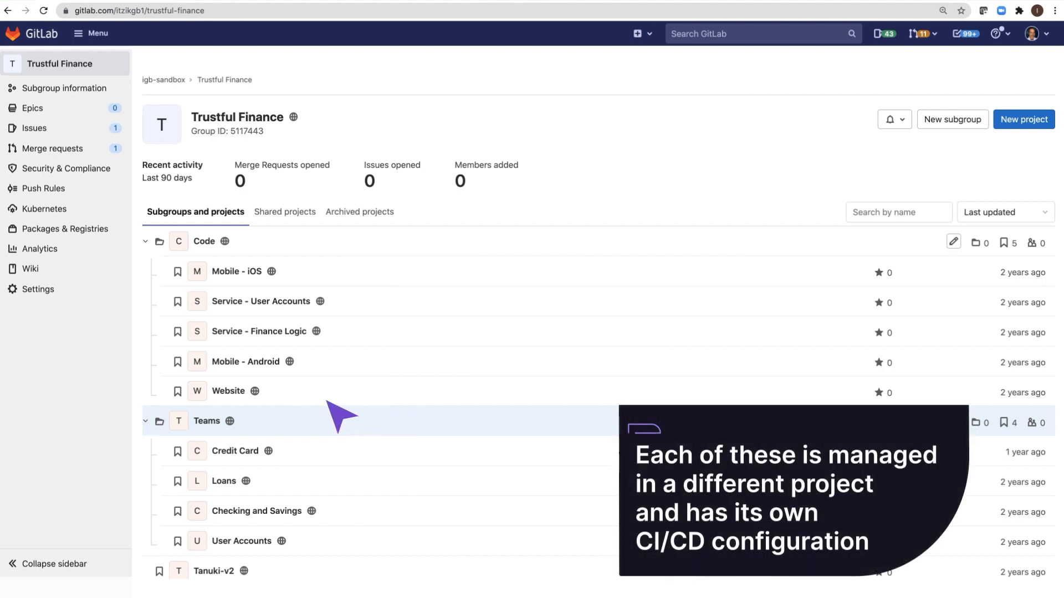
left_click(228, 390)
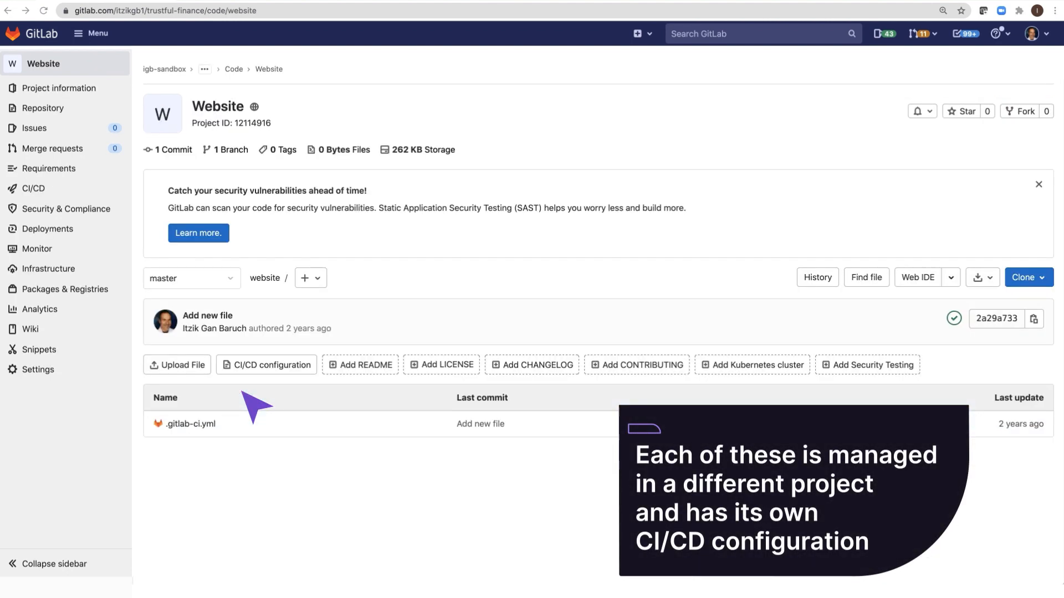
left_click(31, 188)
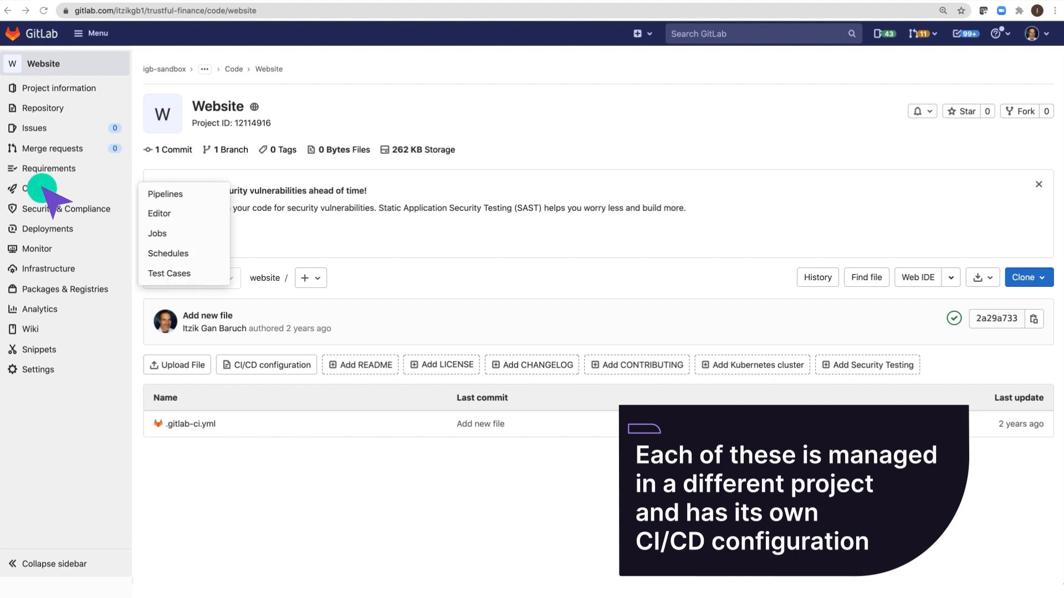
left_click(164, 194)
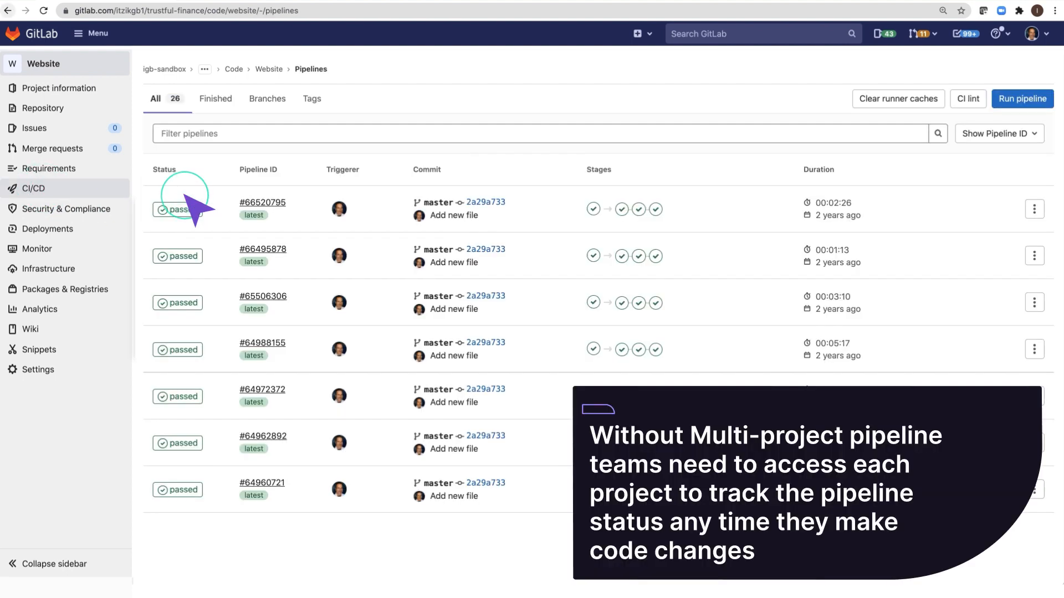
mouse_move(548, 296)
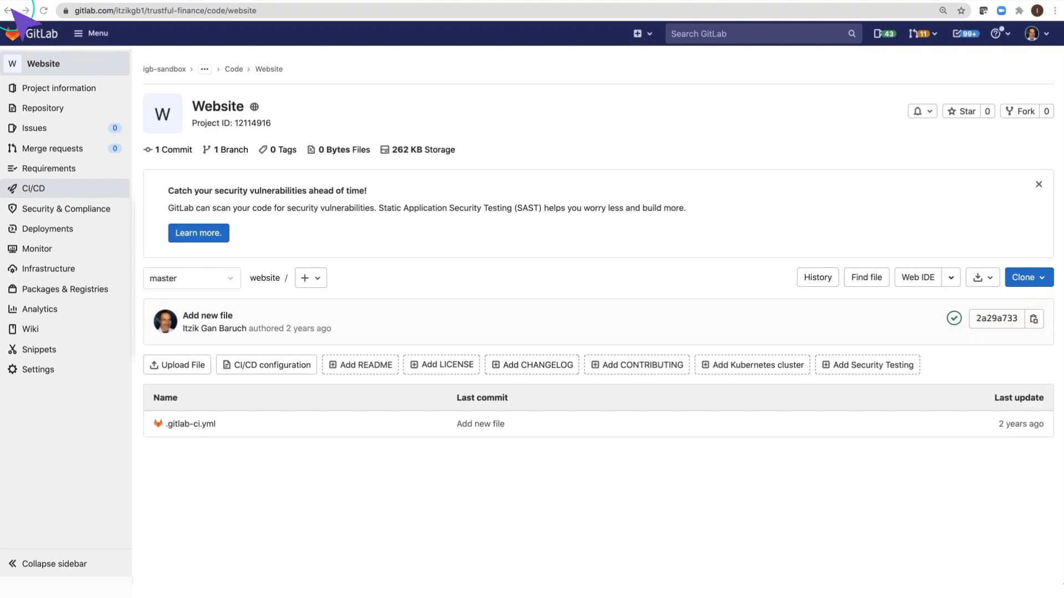
left_click(14, 10)
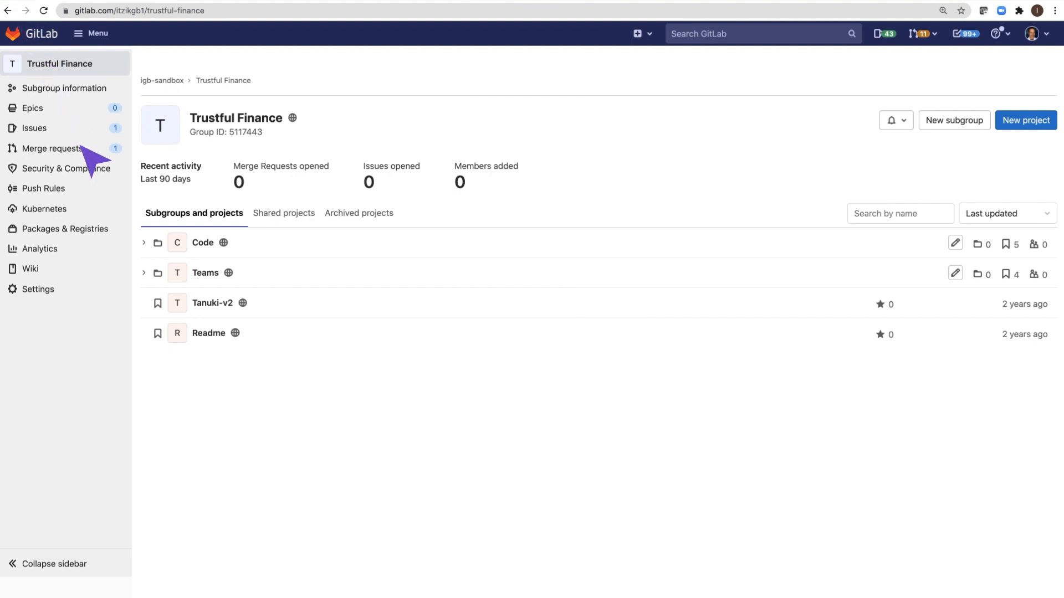
Expand the Teams subgroup and open its Credit Card project
left_click(144, 273)
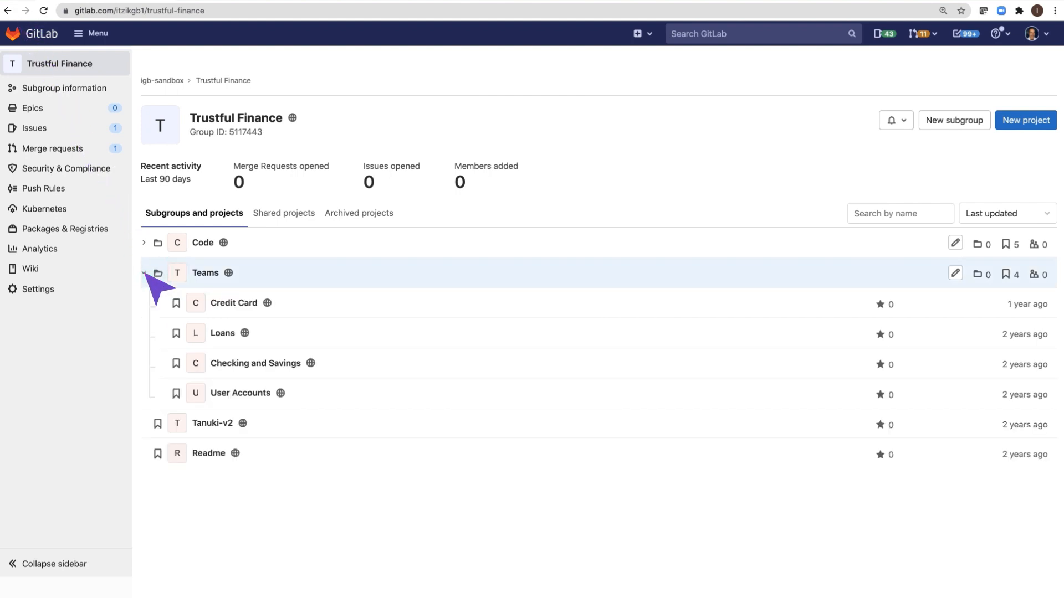
left_click(233, 303)
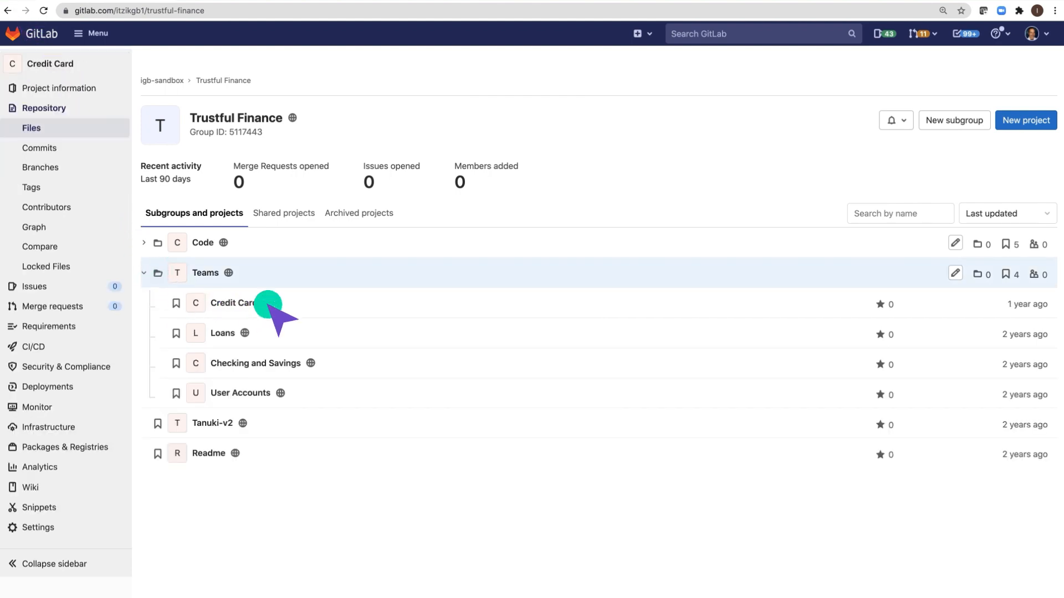
left_click(232, 303)
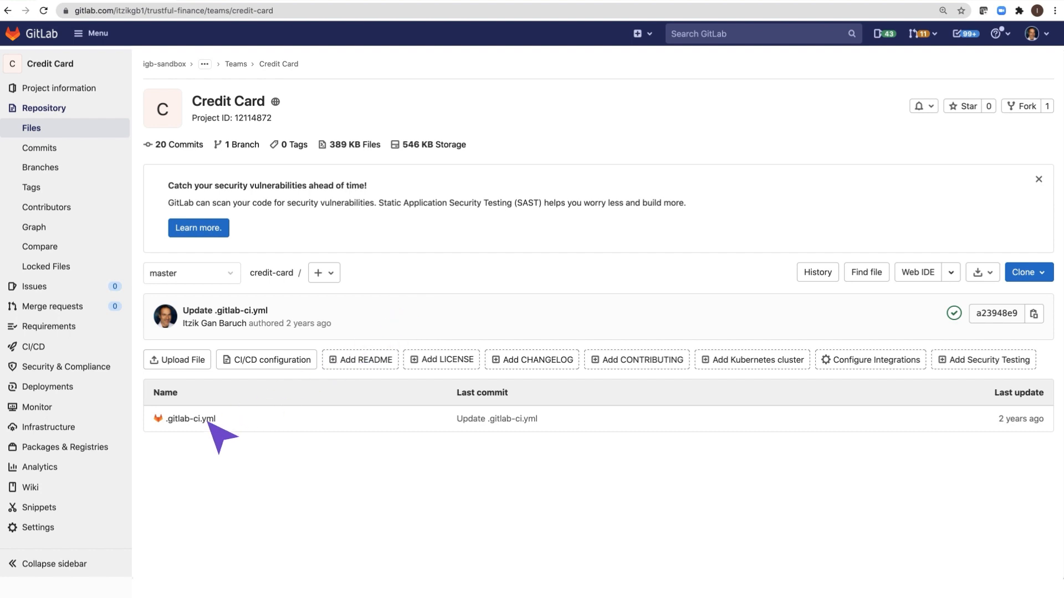
Open Credit Card's .gitlab-ci.yml and highlight the website trigger job line
left_click(190, 417)
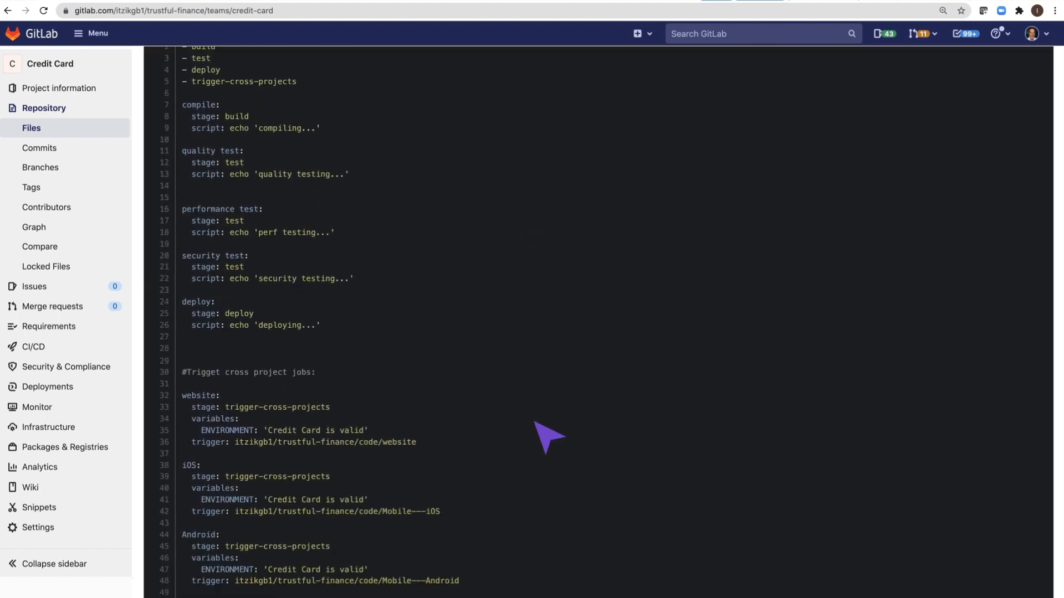
scroll("down", 3)
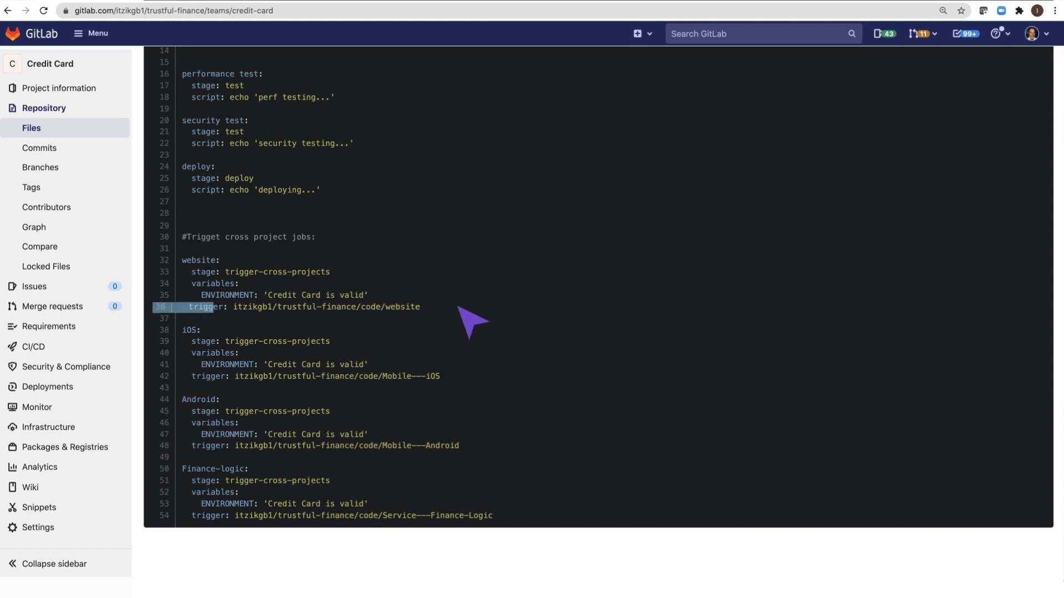
triple_click(299, 306)
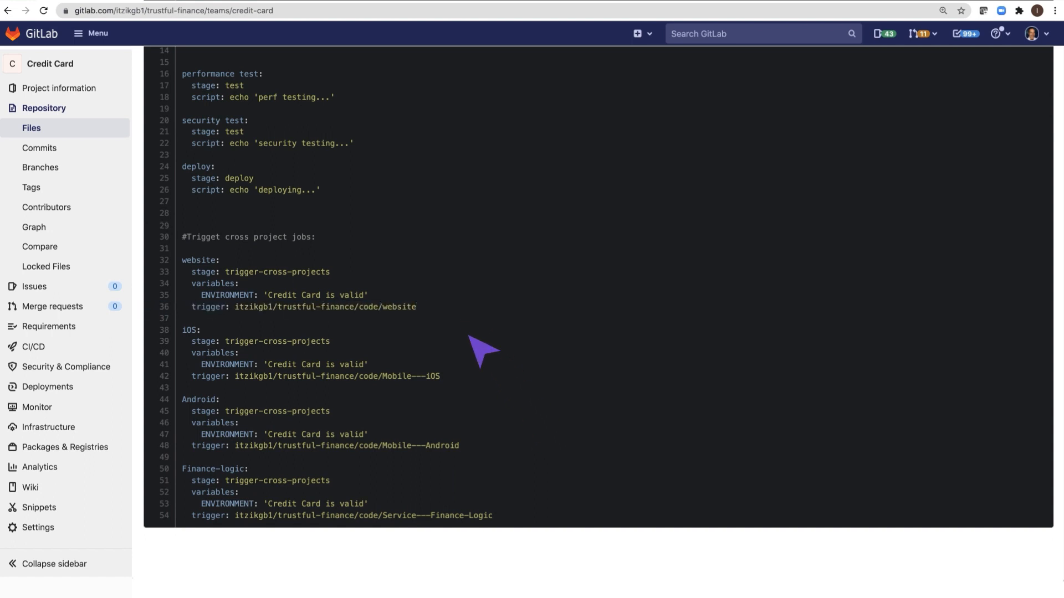
mouse_move(495, 393)
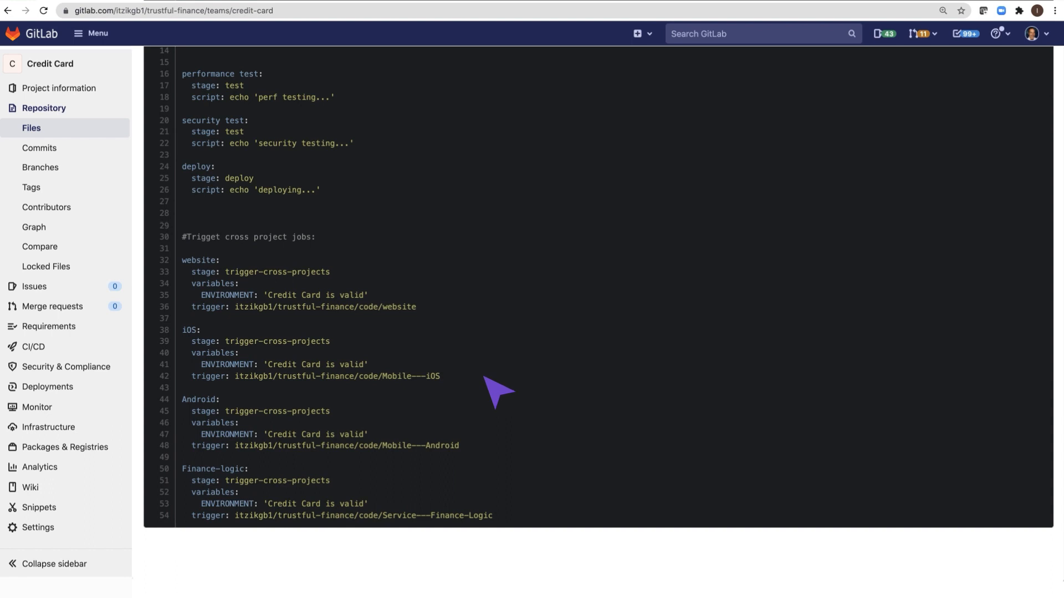
left_click(32, 347)
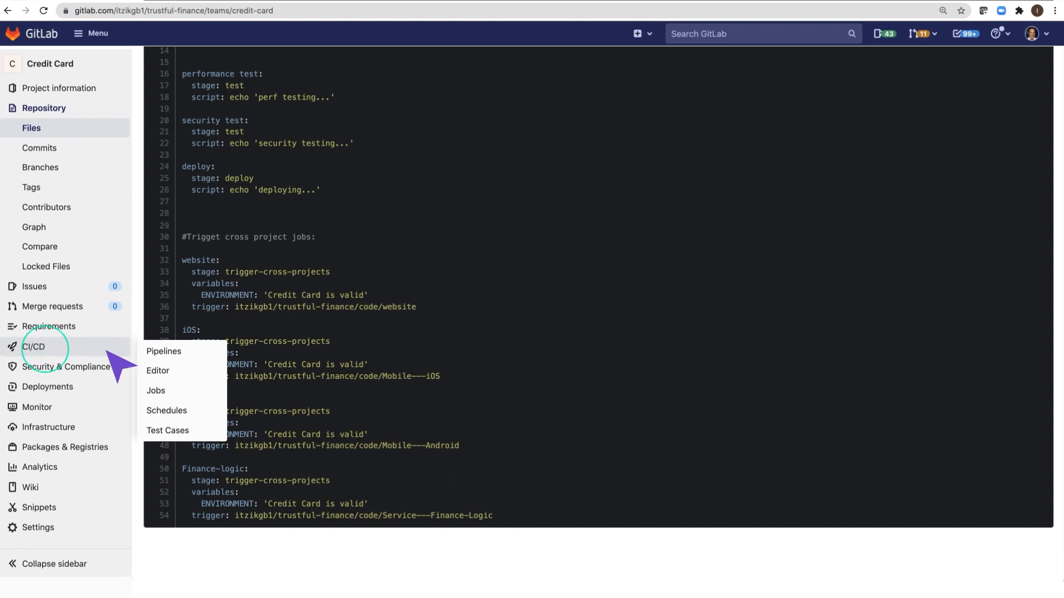
Open the latest passed Credit Card pipeline and its Mobile - Android downstream pipeline #65506303
left_click(162, 350)
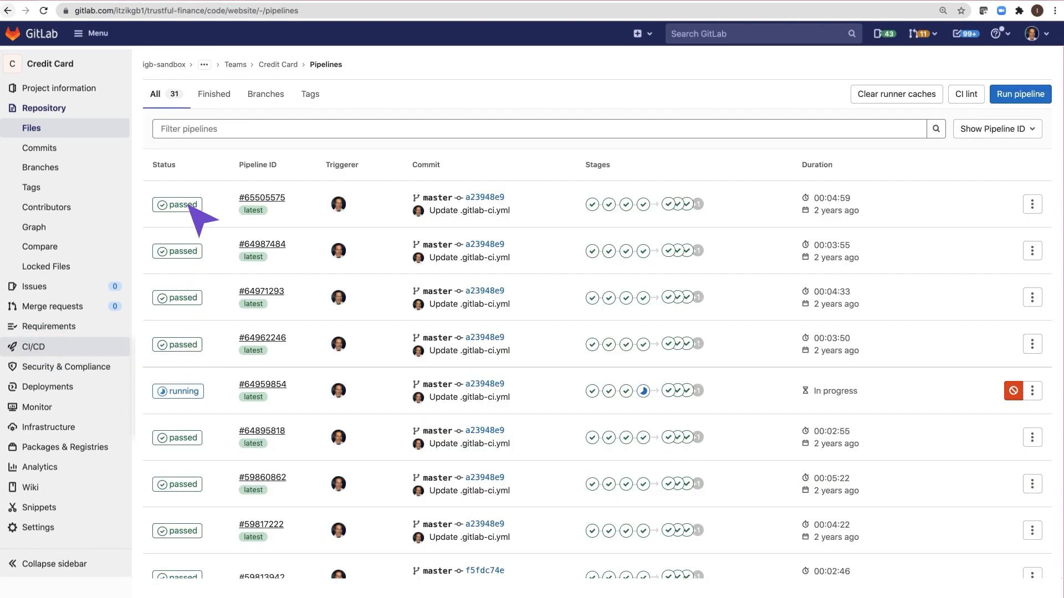
left_click(261, 197)
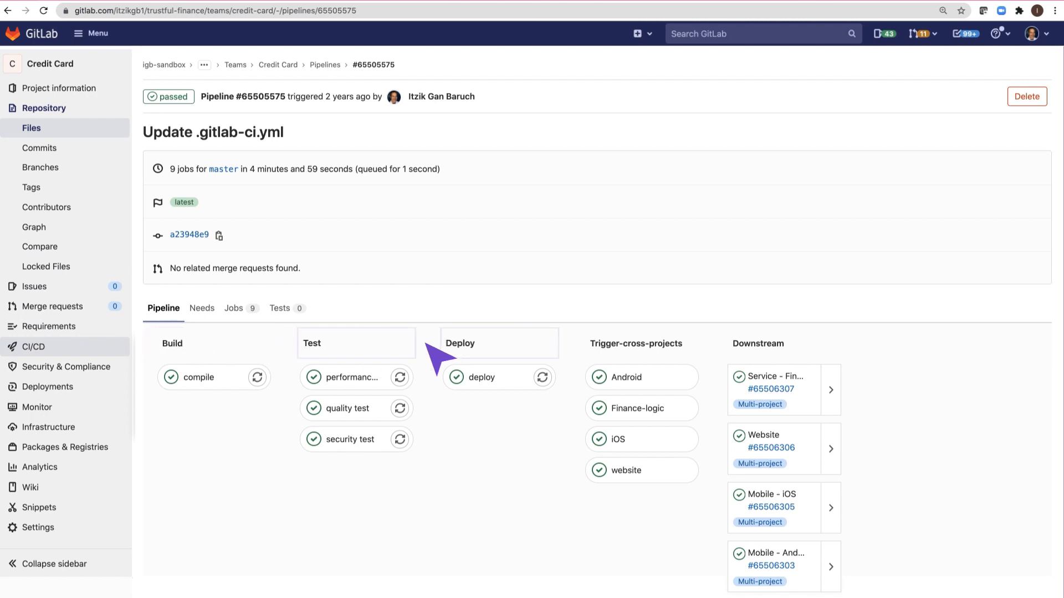
mouse_move(737, 359)
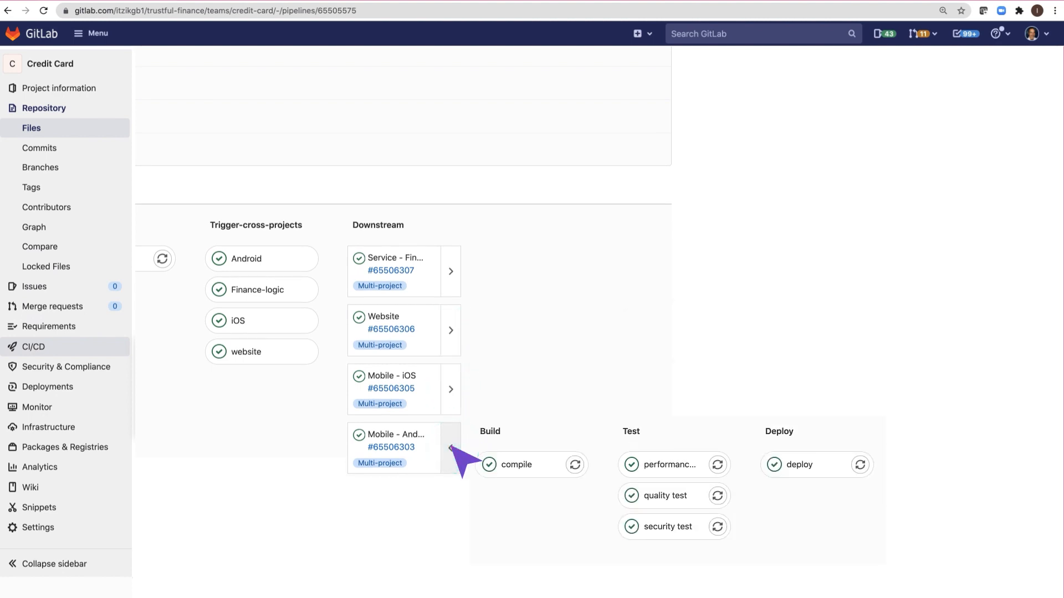
left_click(450, 447)
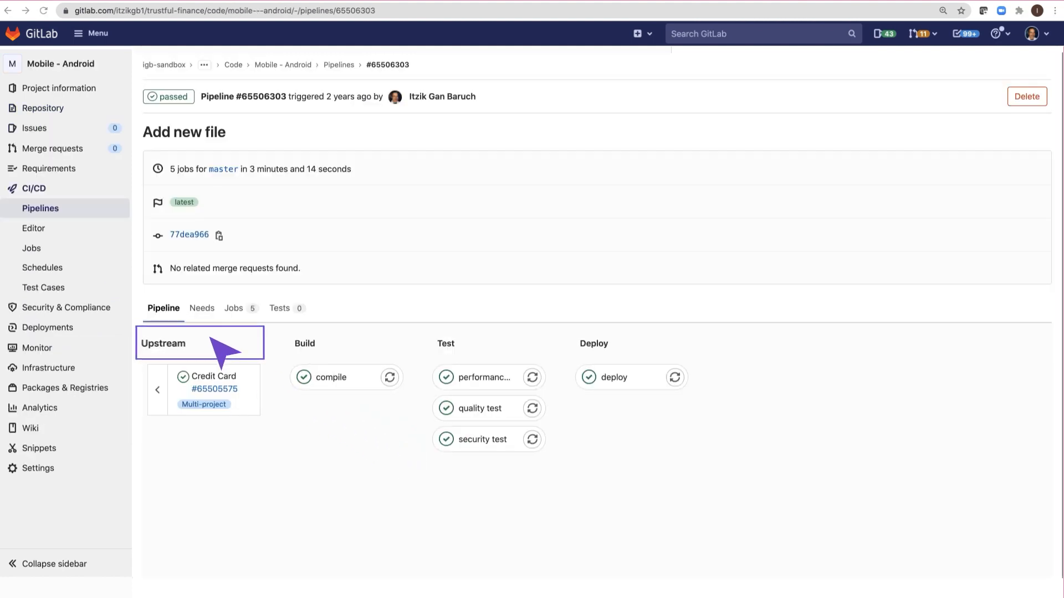
Go back to the Credit Card project's file list via the upstream pipeline card
left_click(214, 389)
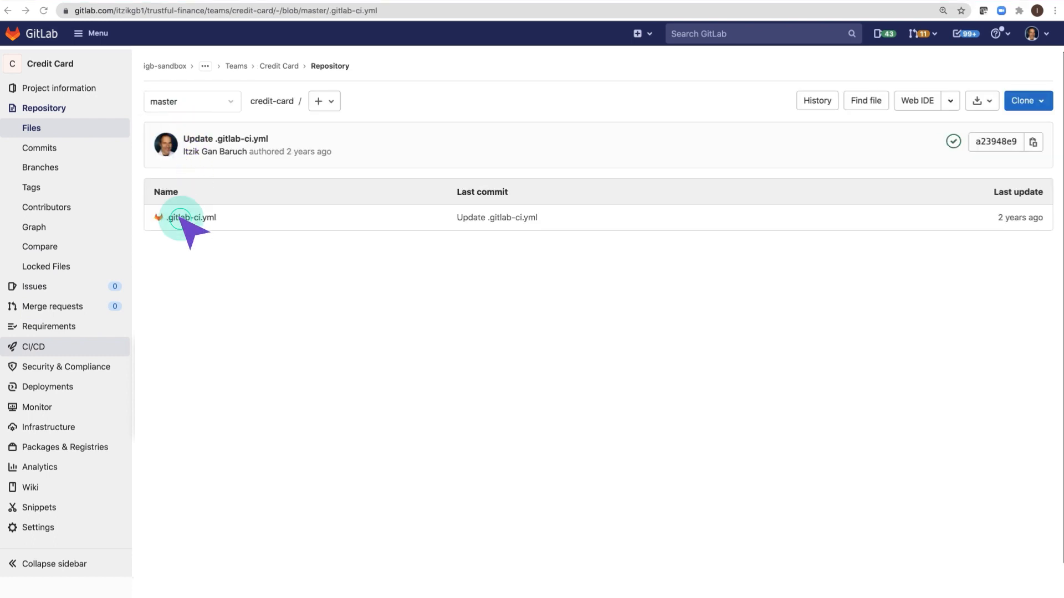
View the passed Mobile - Android deploy job log printing 'Credit Card is valid'
left_click(191, 217)
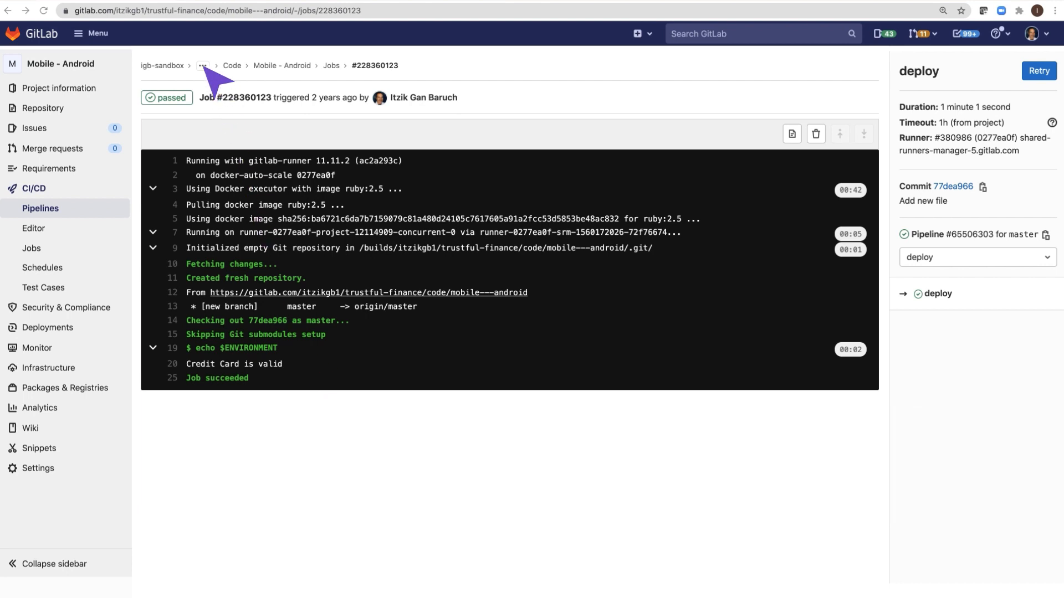
Go to the Trustful Finance group page through the breadcrumb ellipsis
left_click(202, 66)
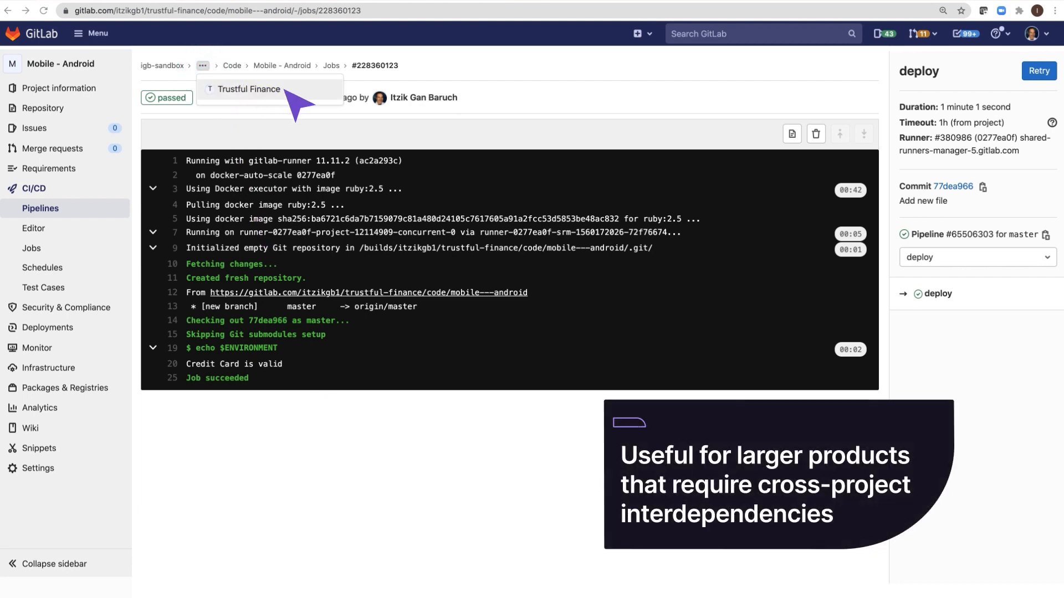
left_click(249, 89)
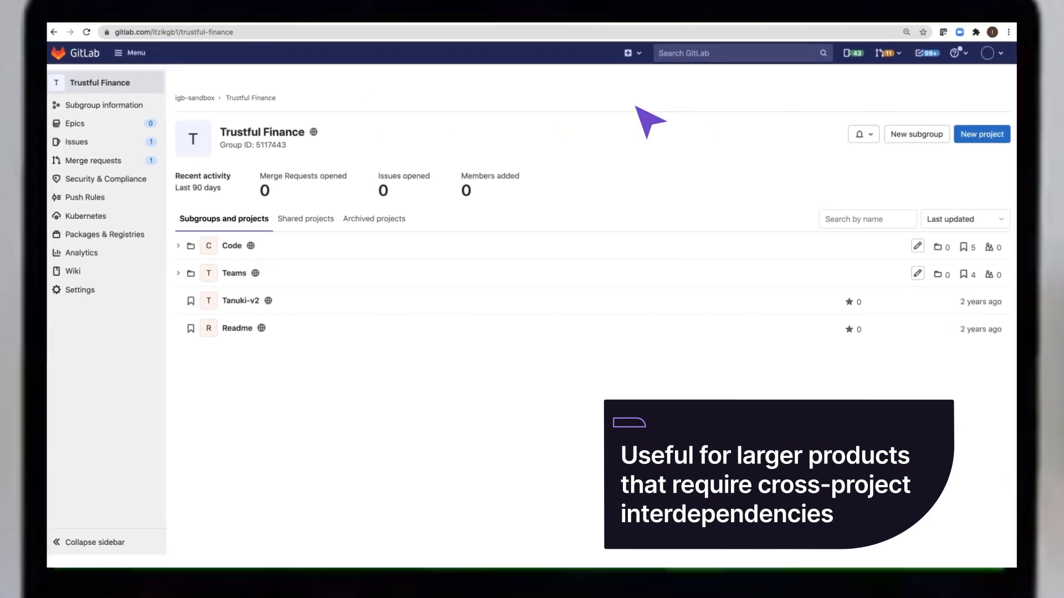